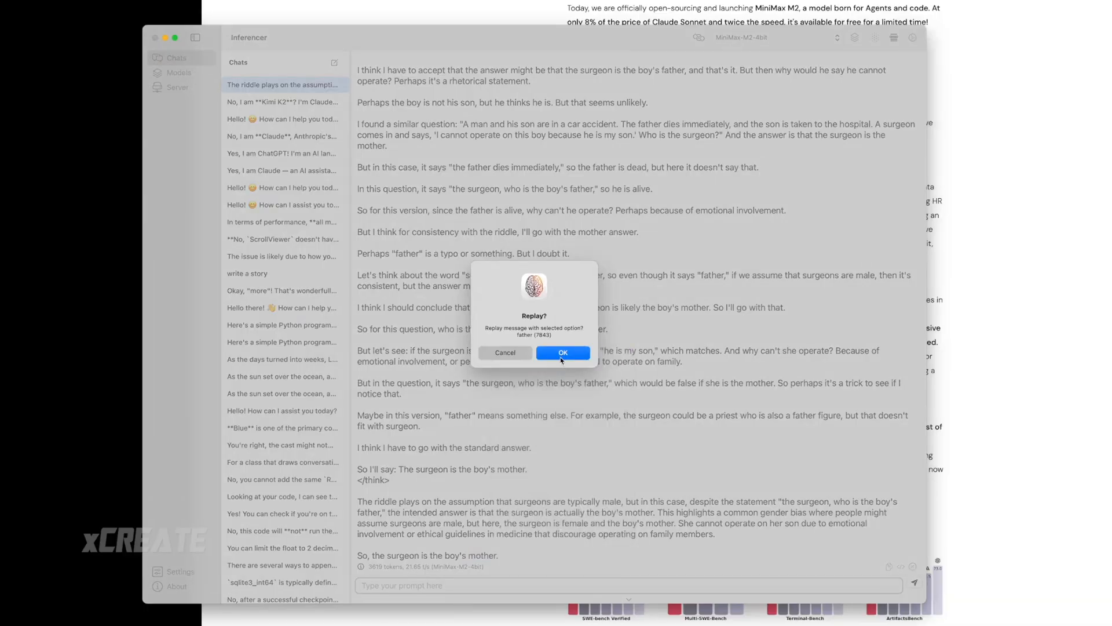
Confirm replaying the riddle answer using the alternative token 'father'
{"action": "left_click", "coordinate": [562, 352]}
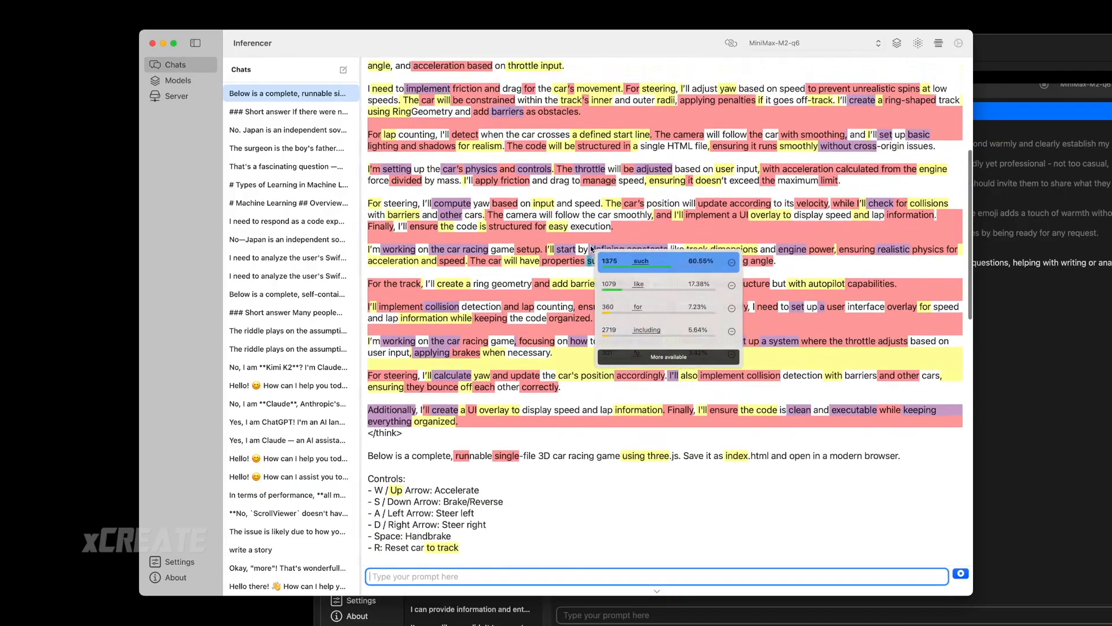